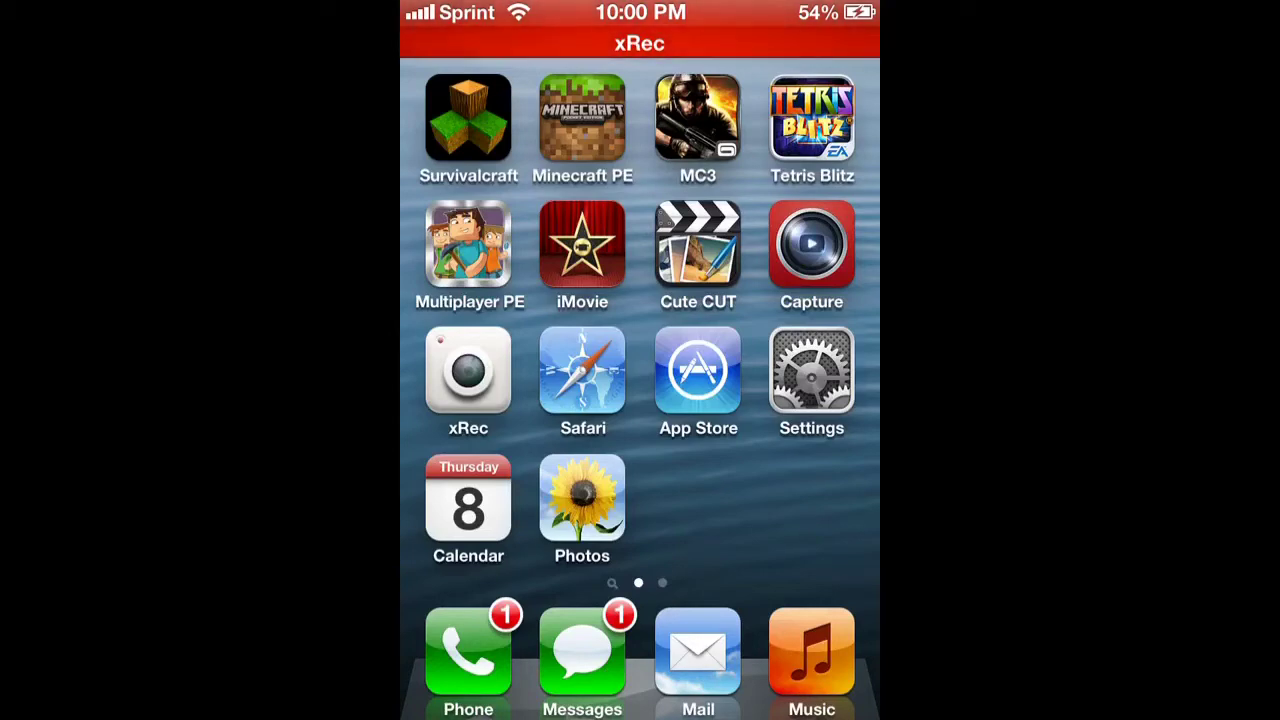
Launch iMovie from the home screen to its projects list with My Project 1
{"action": "left_click", "coordinate": [582, 244]}
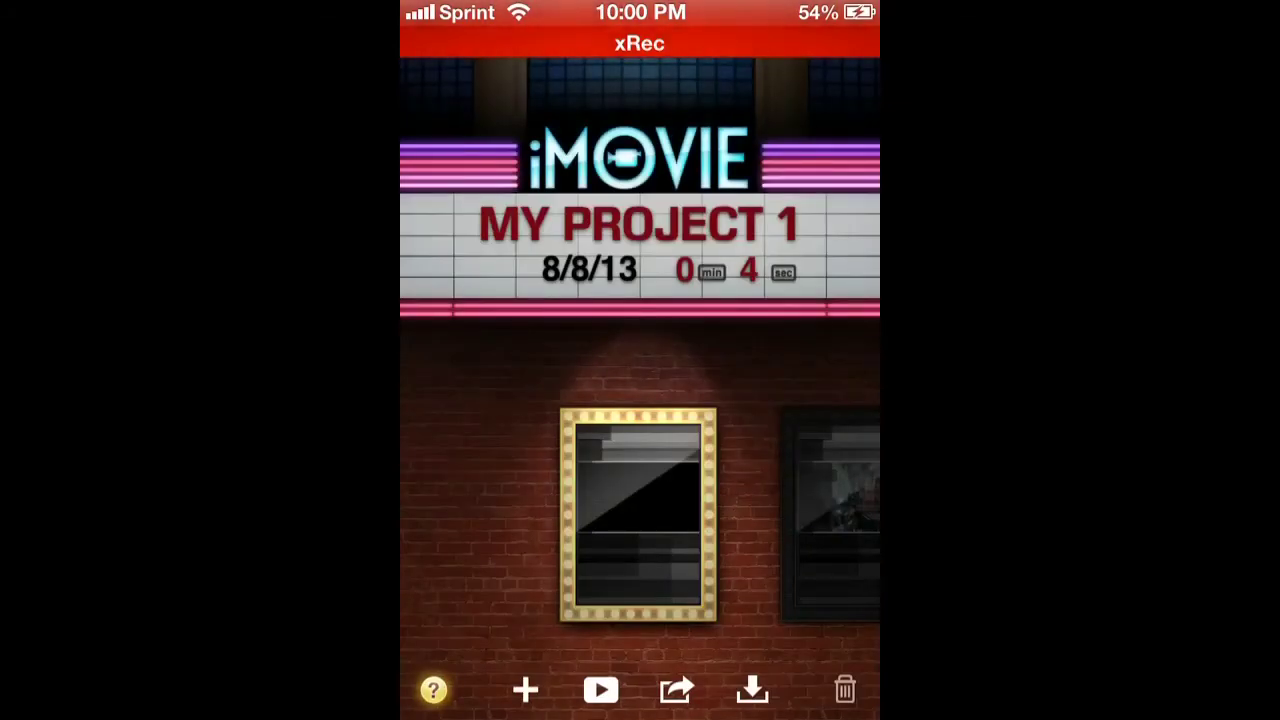
Exit iMovie and return to the iPhone Home Screen
{"action": "left_click", "coordinate": [640, 524]}
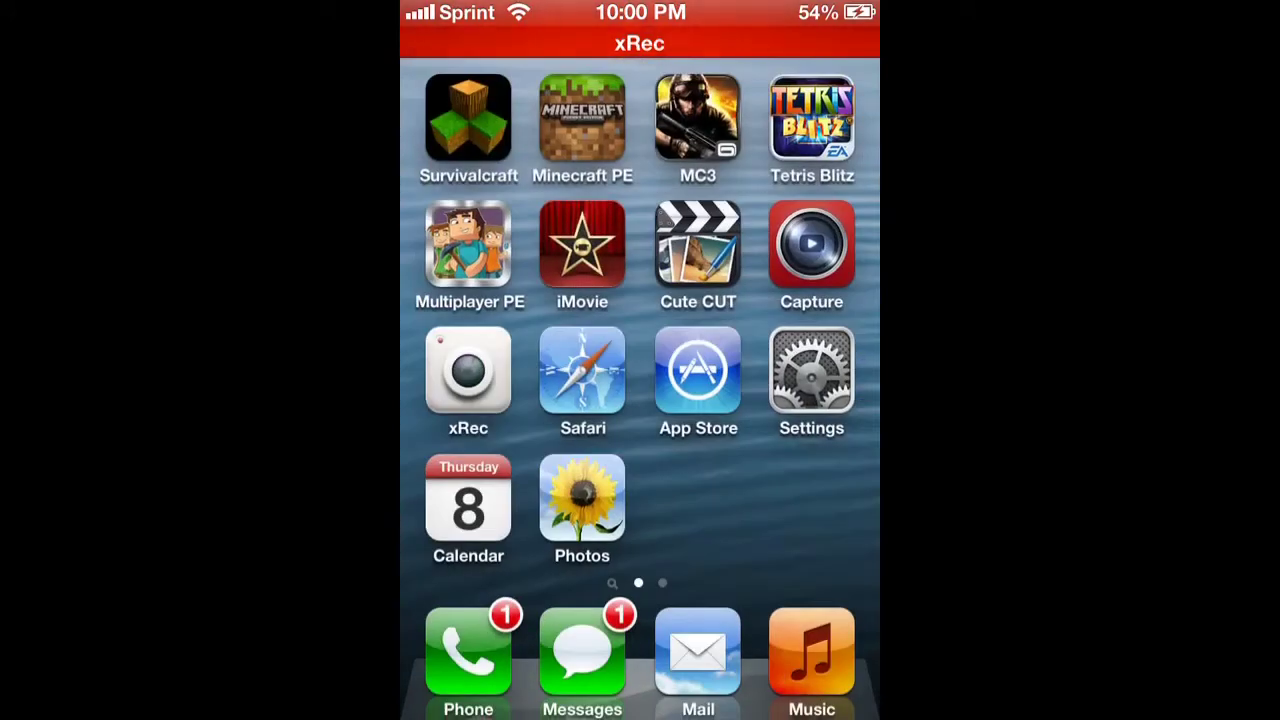
Launch Cute CUT and load the Survivalcraft Tree Farm project timeline
{"action": "left_click", "coordinate": [696, 248]}
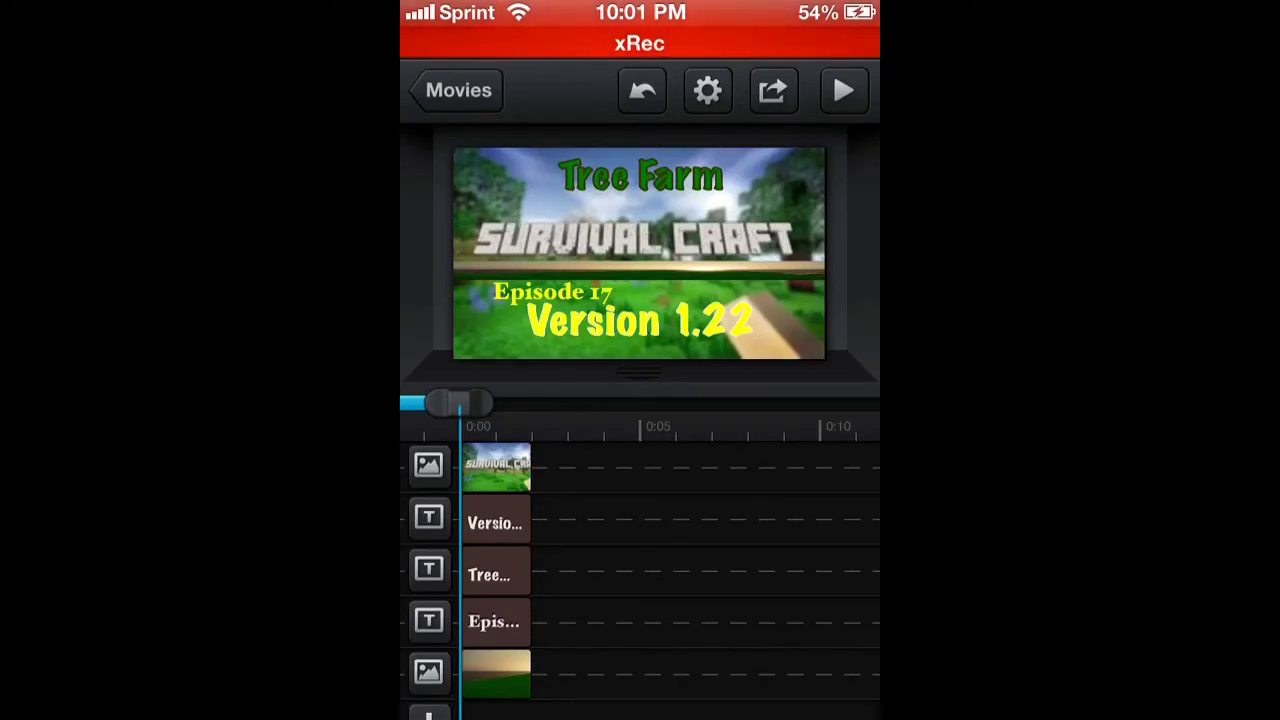
{"action": "left_click", "coordinate": [488, 620]}
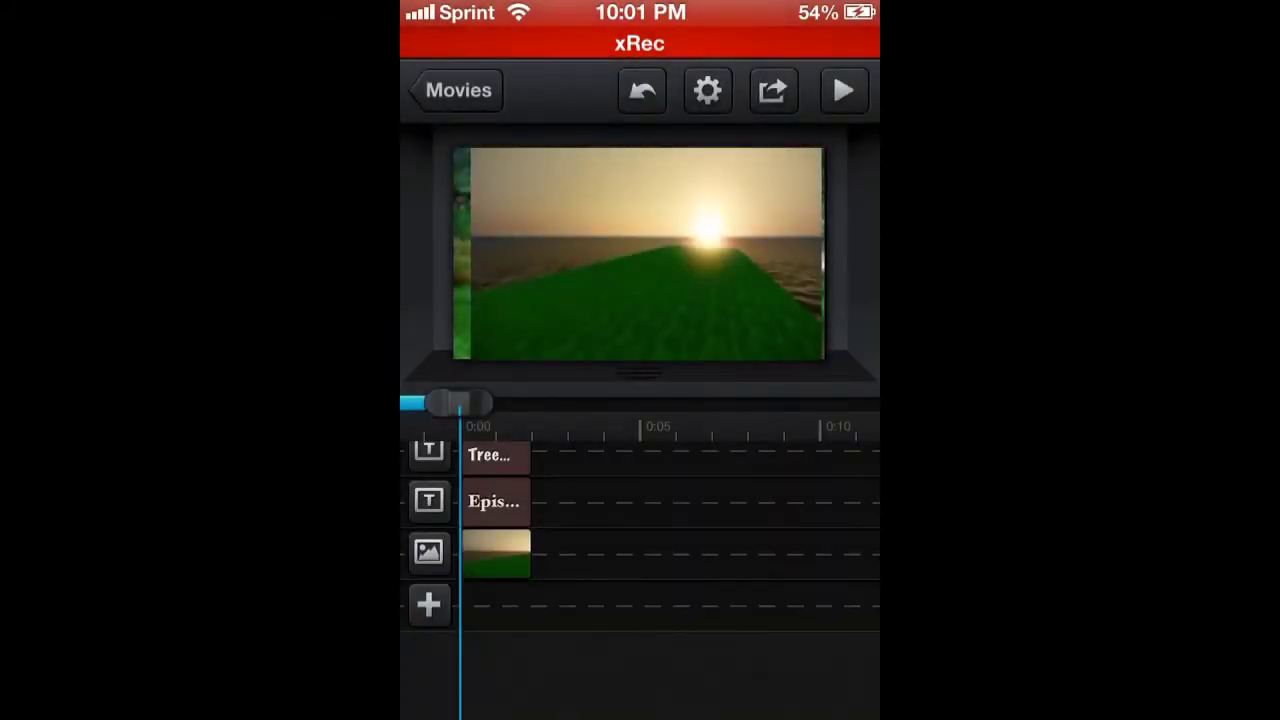
Bring up the sharing options for the Tree Farm movie
{"action": "left_click", "coordinate": [772, 90]}
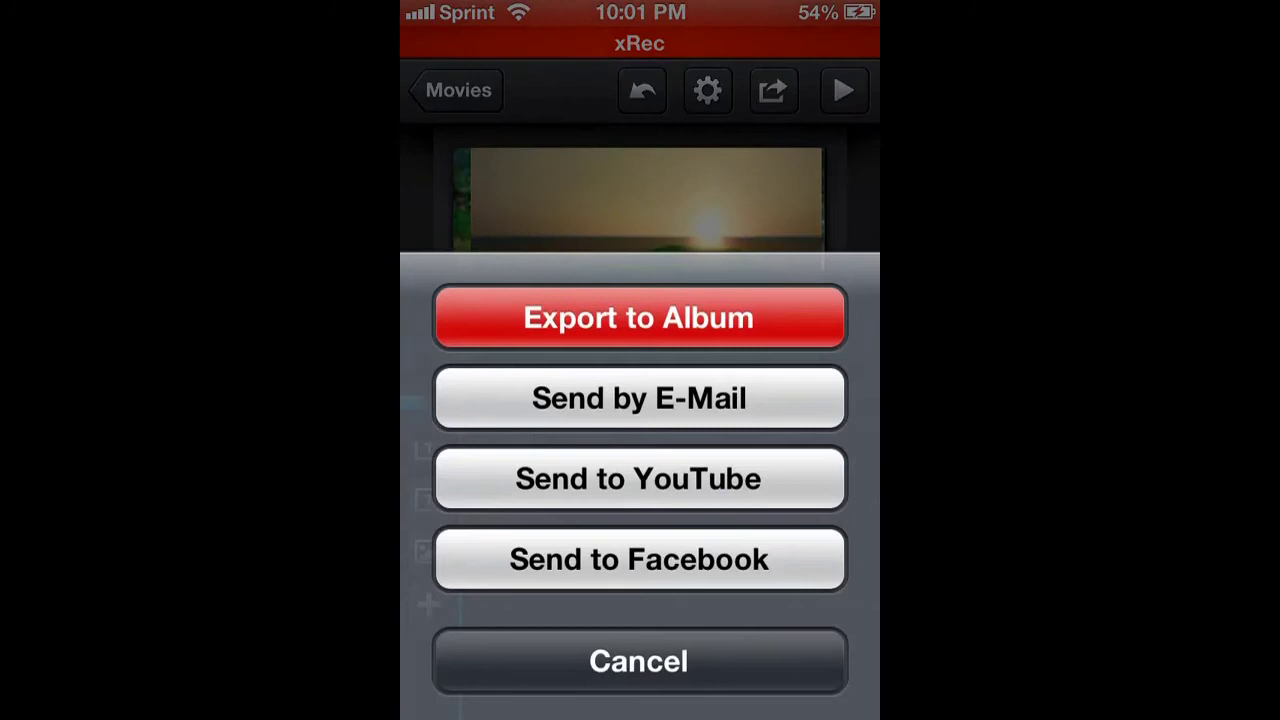
Export the movie to the photo album, then return to the Movies list
{"action": "left_click", "coordinate": [638, 316]}
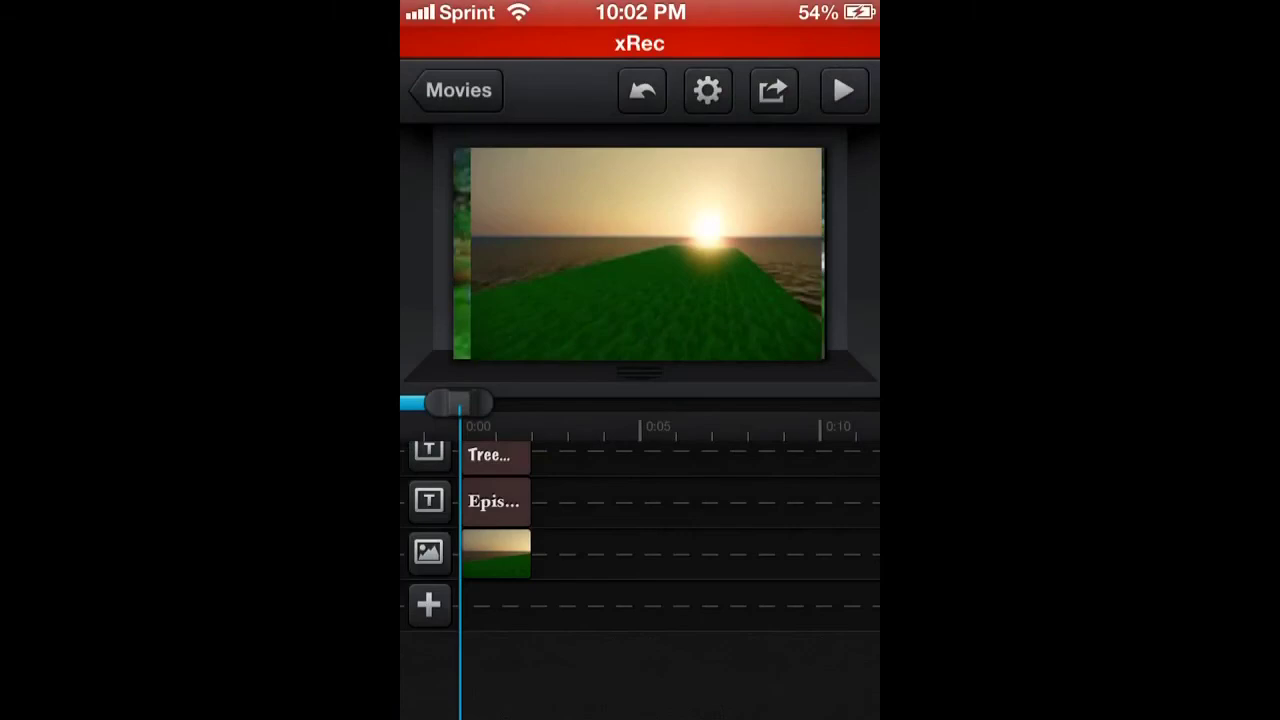
{"action": "left_click", "coordinate": [456, 90]}
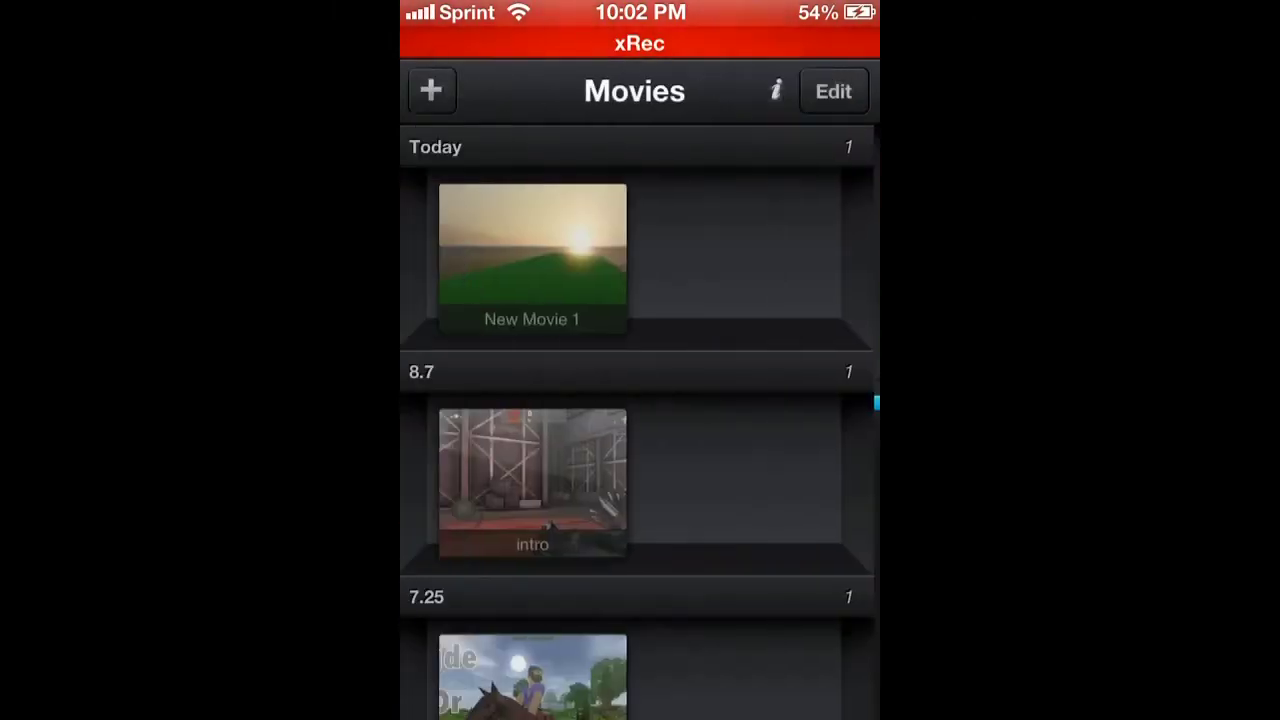